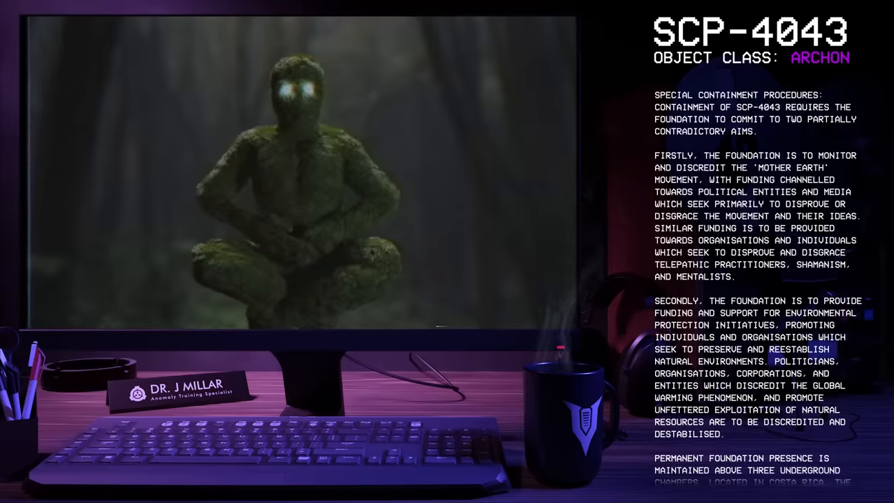
scroll(down, 3)
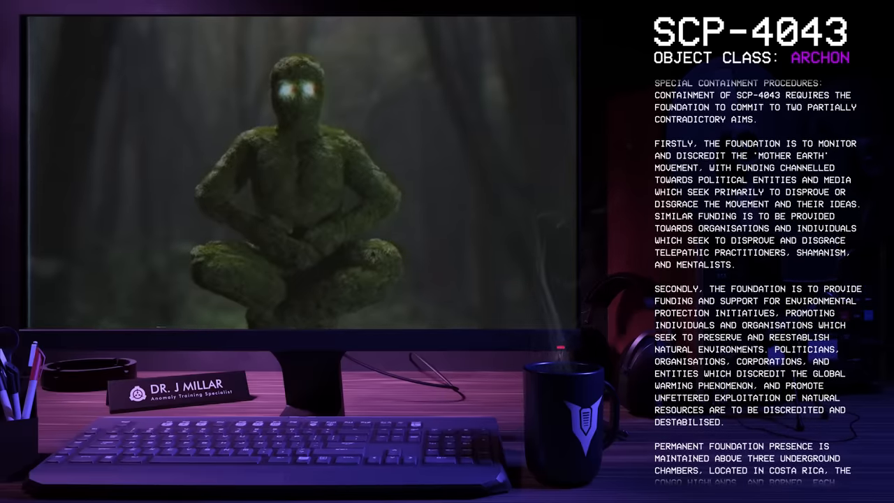
scroll(down, 3)
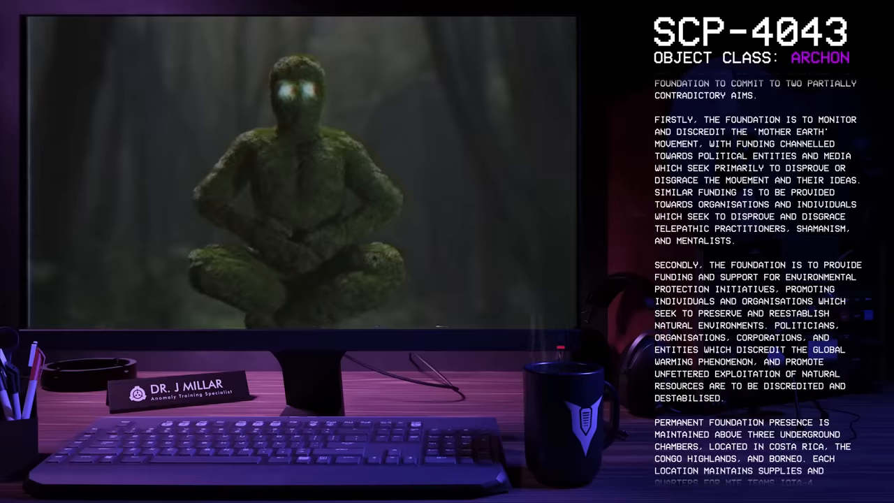
scroll(down, 3)
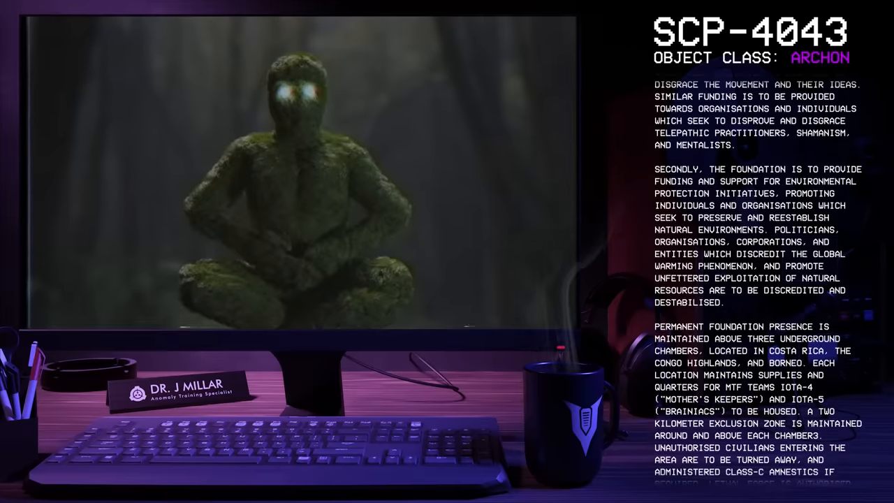
scroll(down, 3)
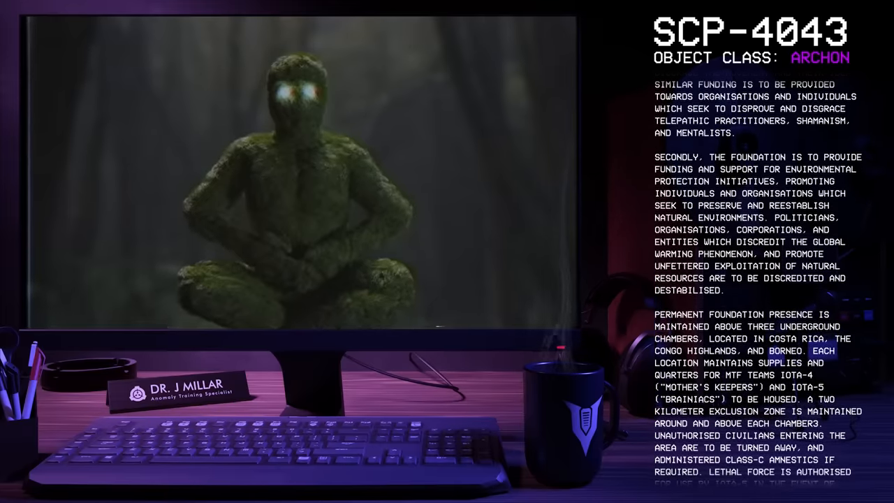
scroll(down, 3)
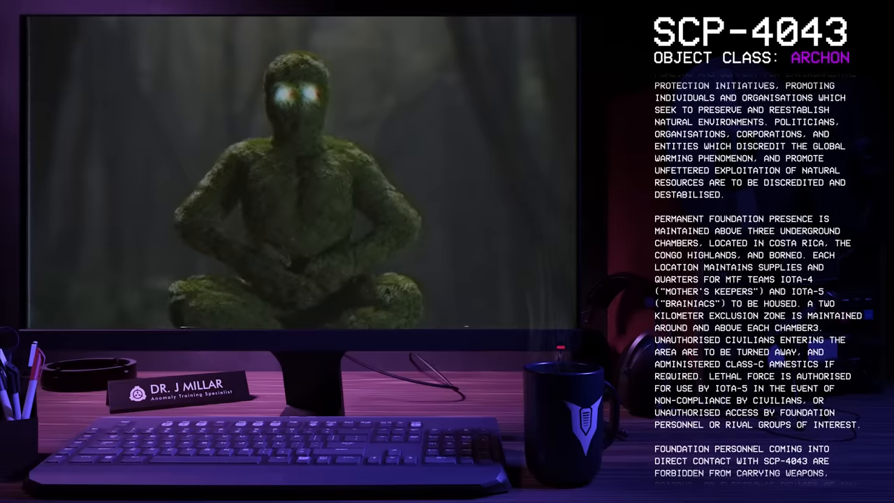
scroll(down, 3)
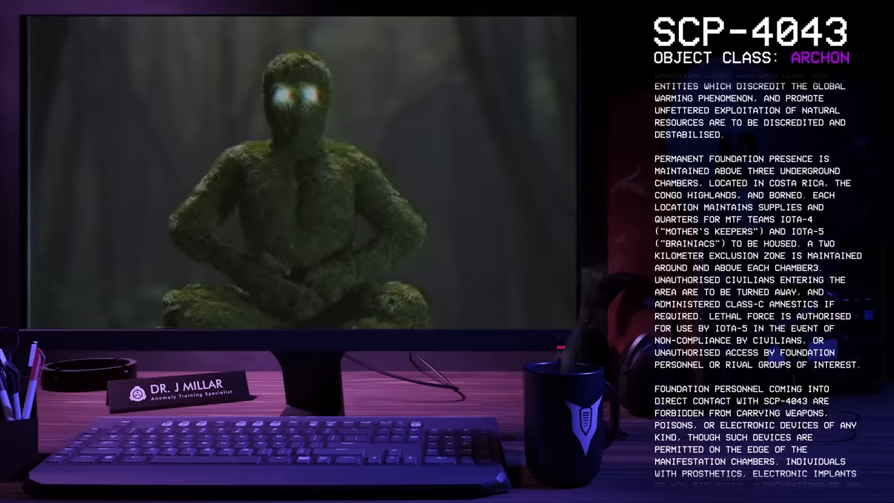
scroll(down, 3)
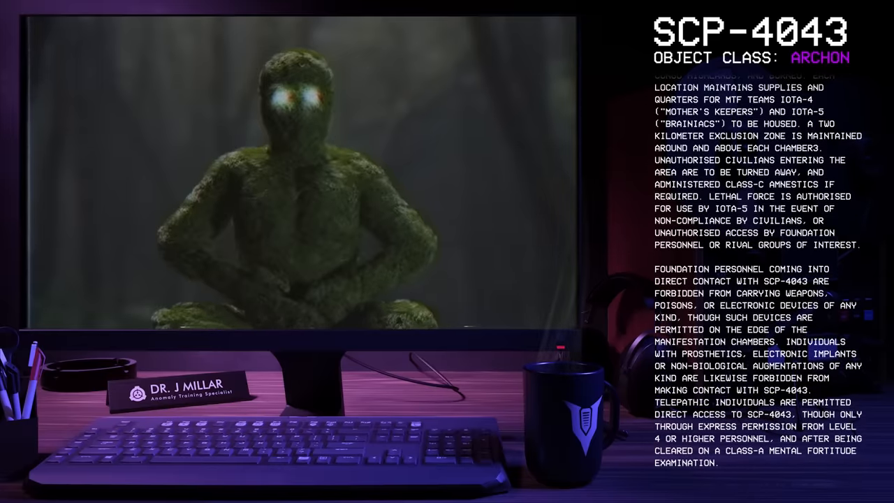
scroll(down, 3)
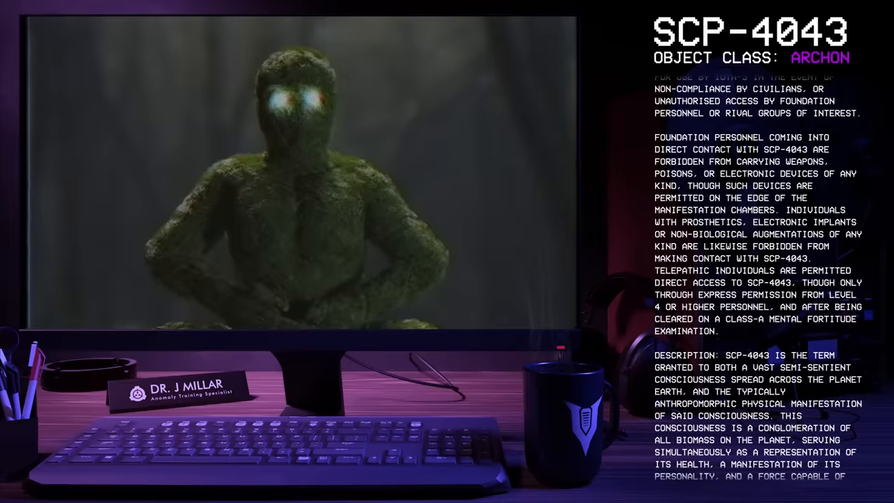
scroll(down, 3)
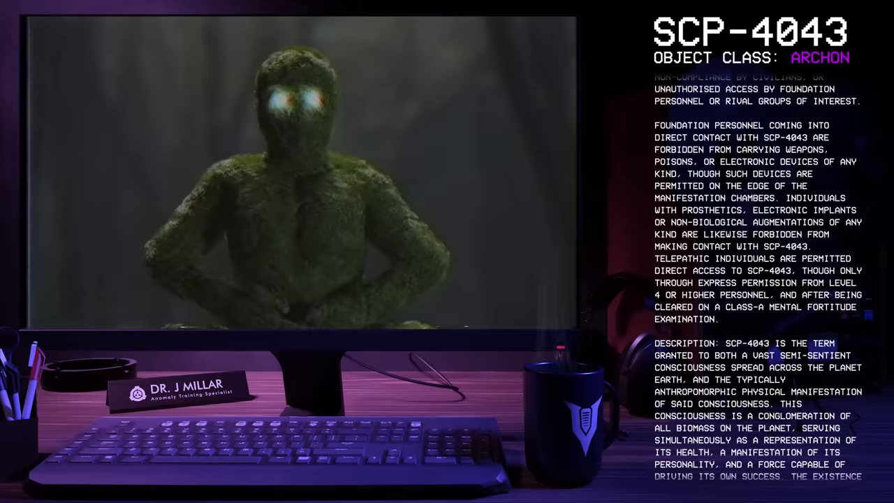
scroll(up, 3)
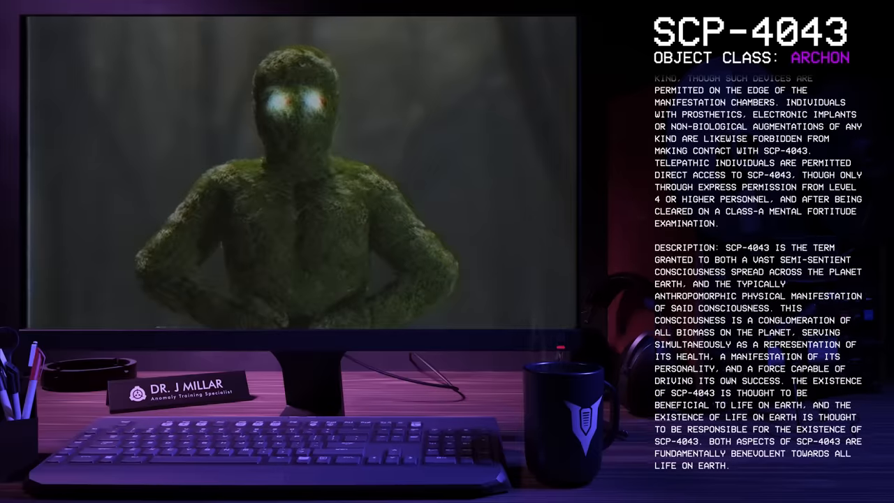
scroll(down, 3)
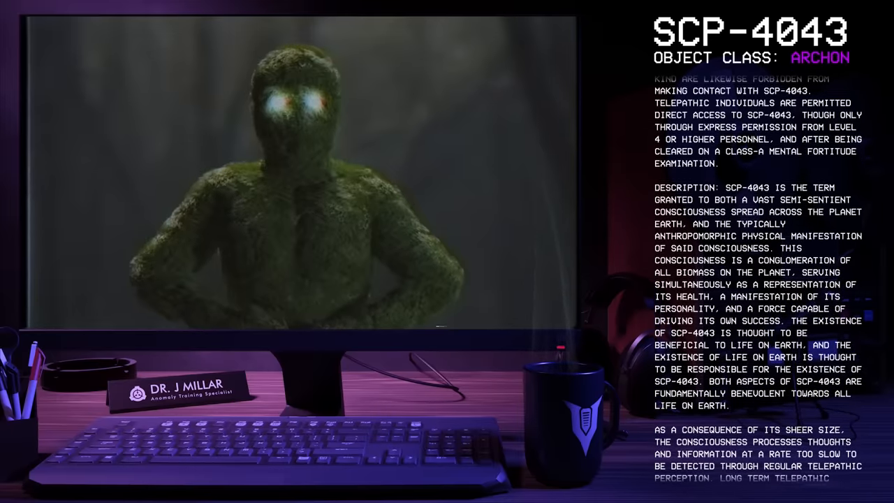
scroll(down, 3)
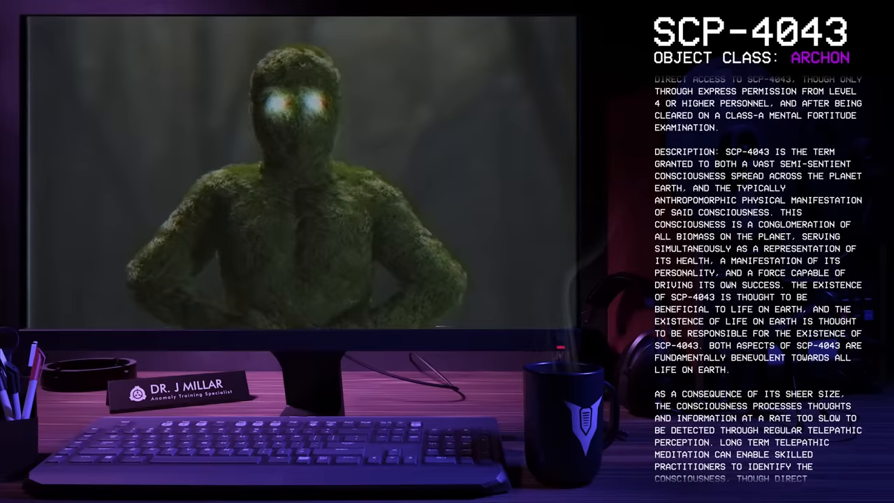
scroll(down, 3)
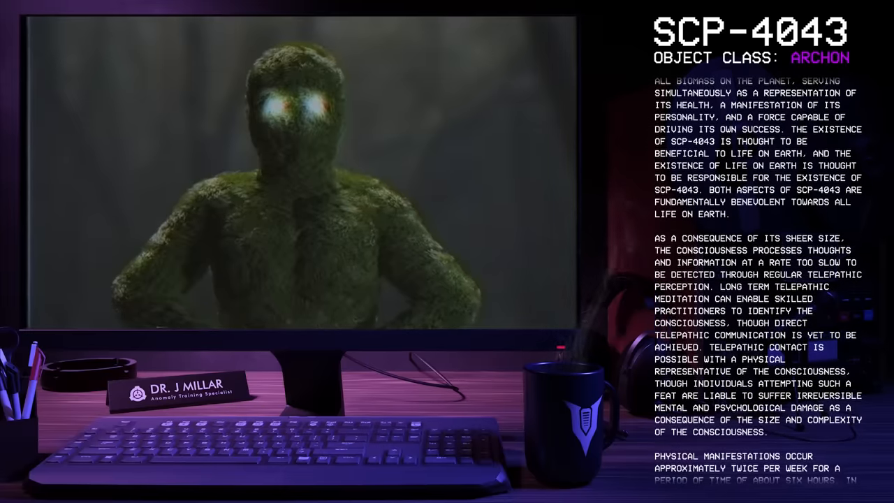
scroll(down, 3)
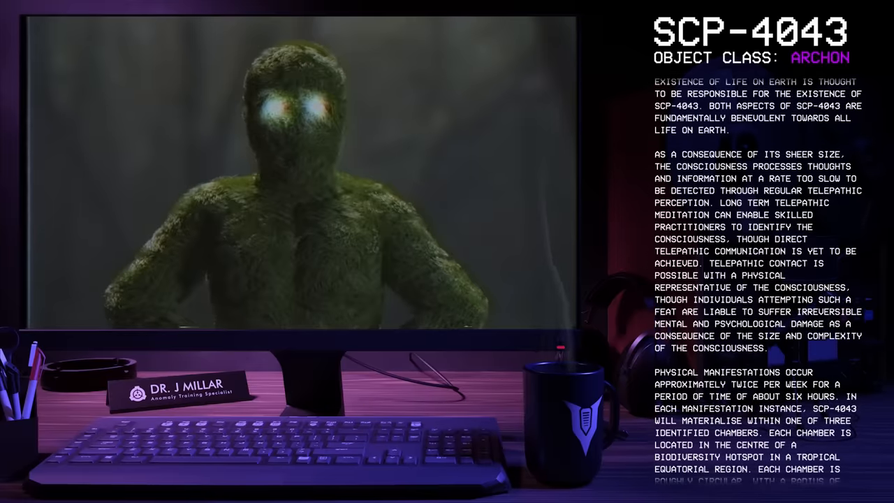
scroll(down, 3)
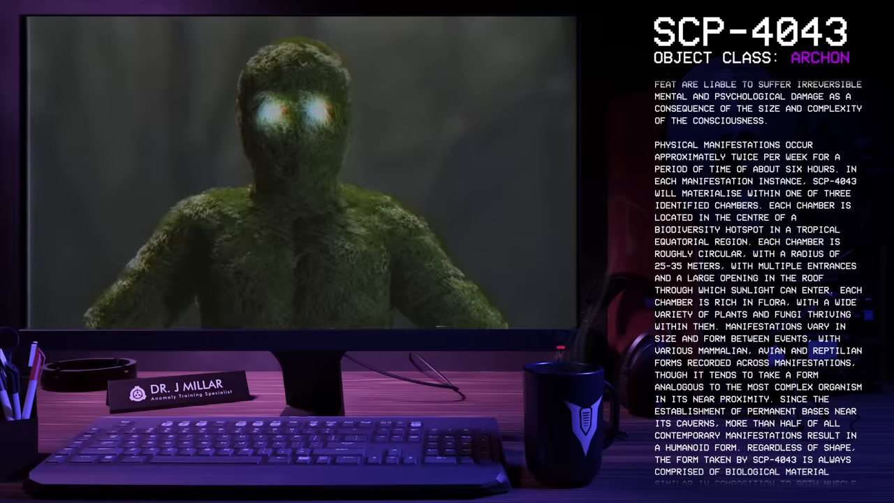
scroll(down, 3)
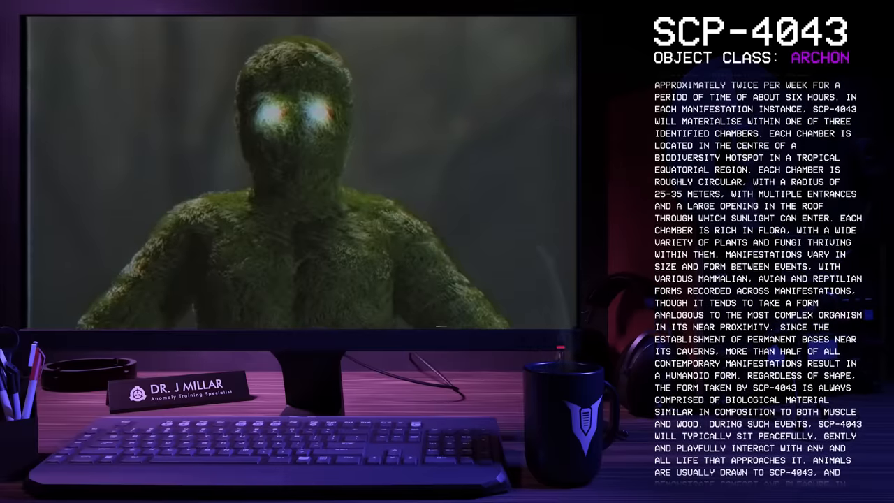
scroll(down, 3)
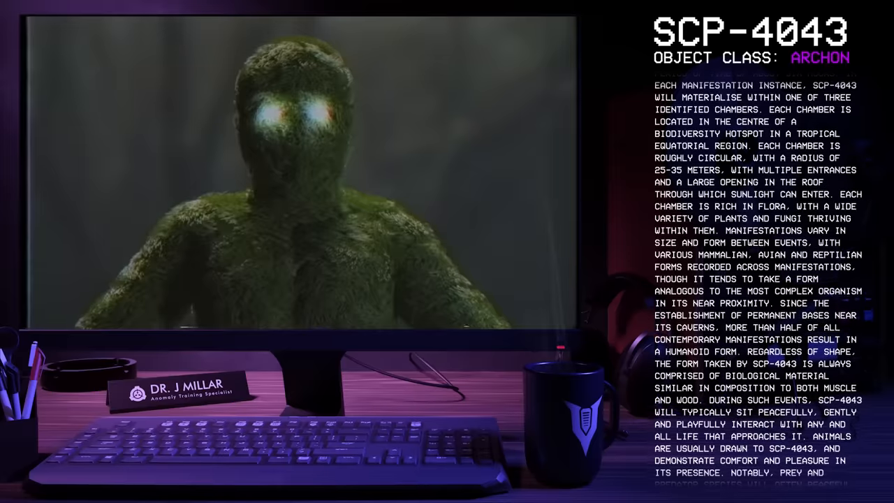
scroll(down, 3)
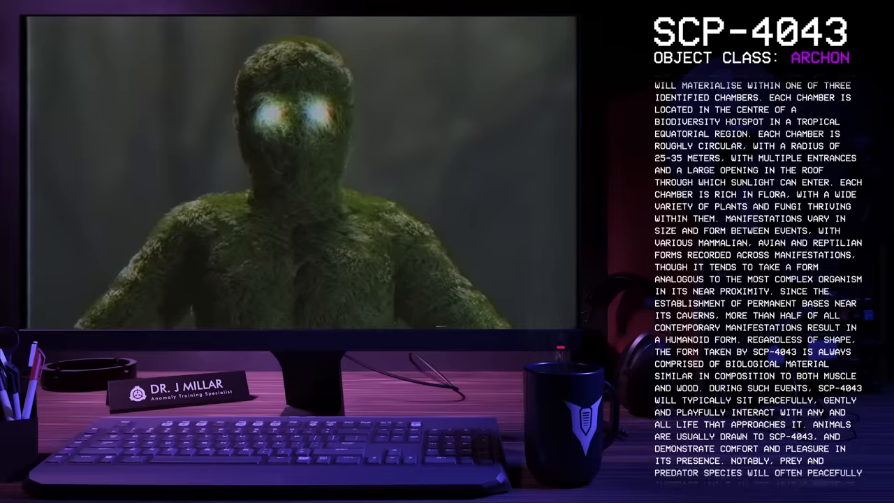
scroll(down, 3)
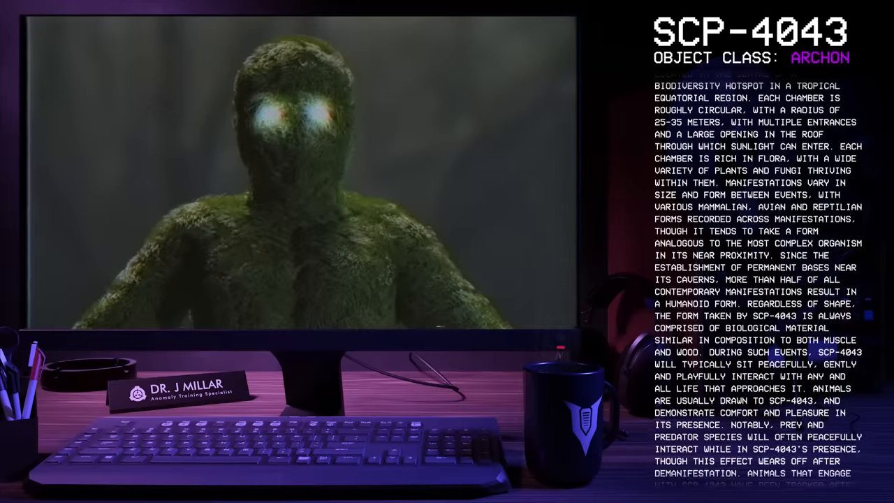
scroll(down, 3)
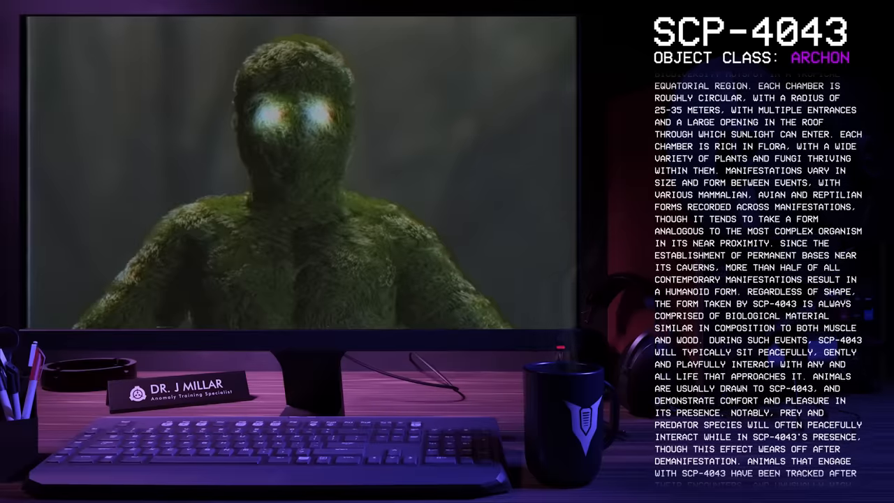
scroll(down, 3)
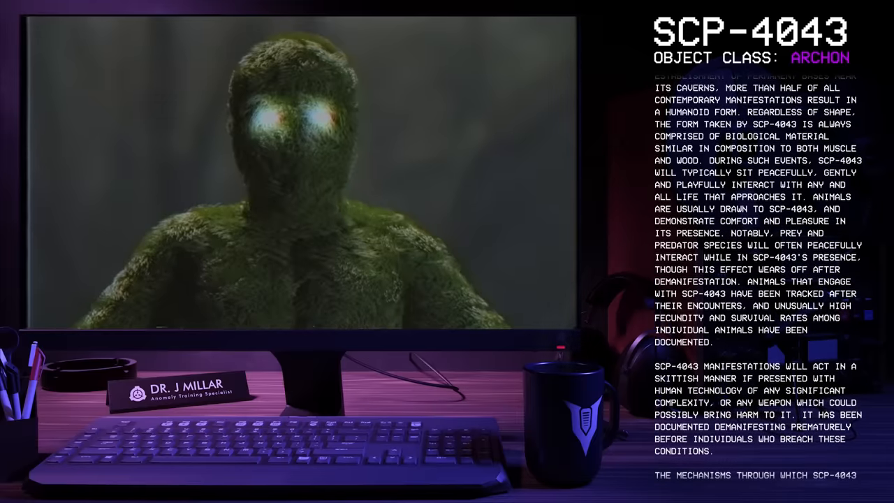
scroll(down, 3)
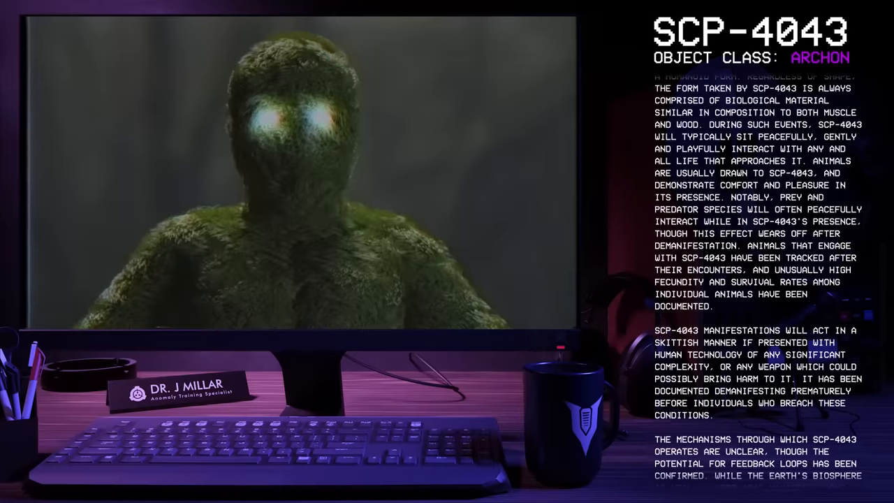
scroll(down, 3)
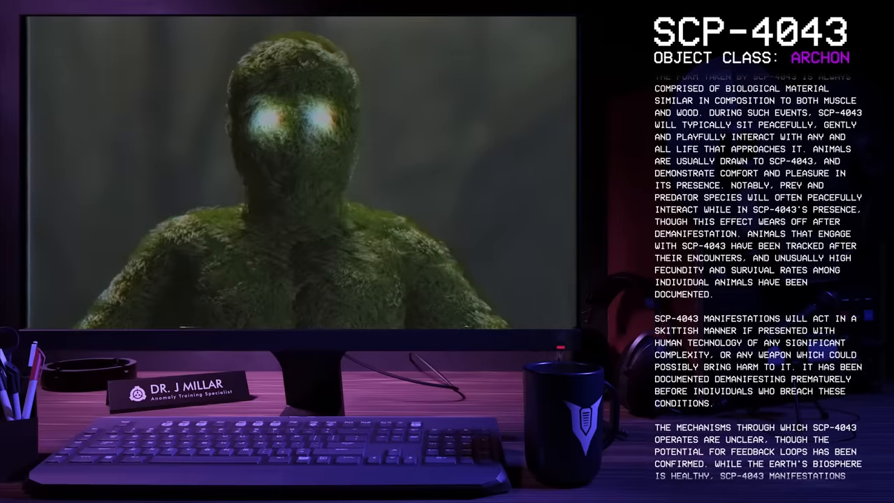
scroll(up, 3)
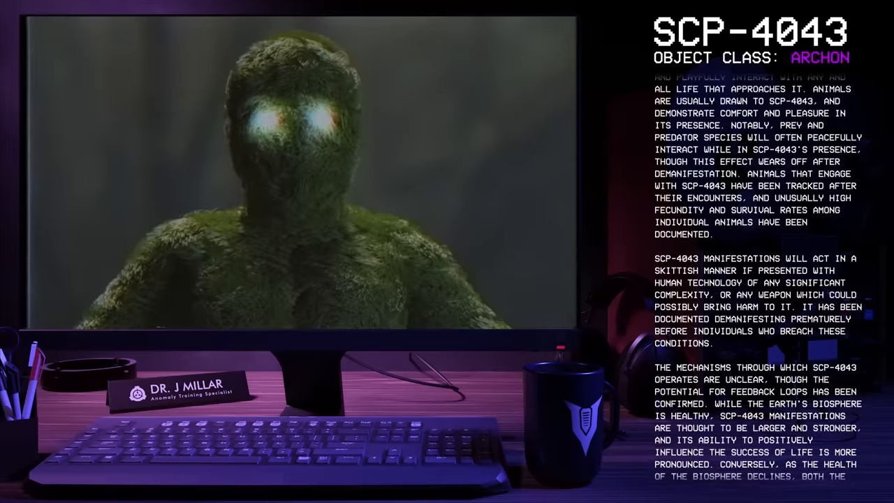
scroll(down, 3)
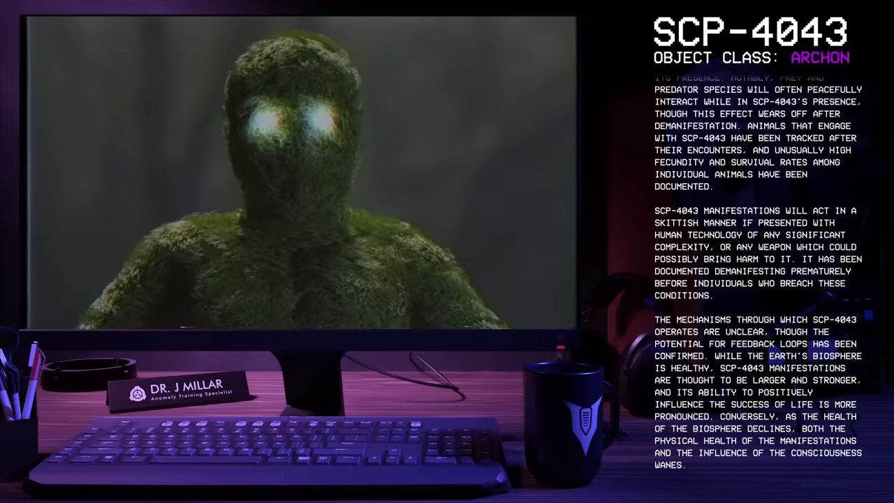
scroll(up, 3)
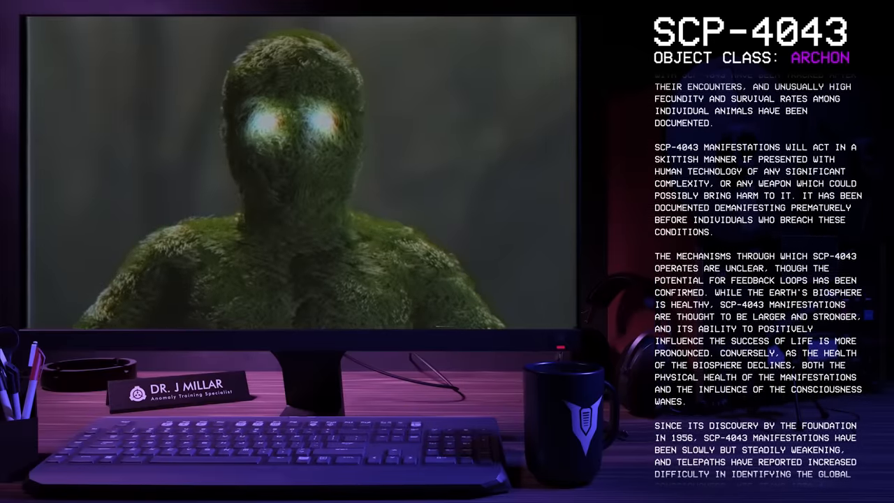
scroll(down, 3)
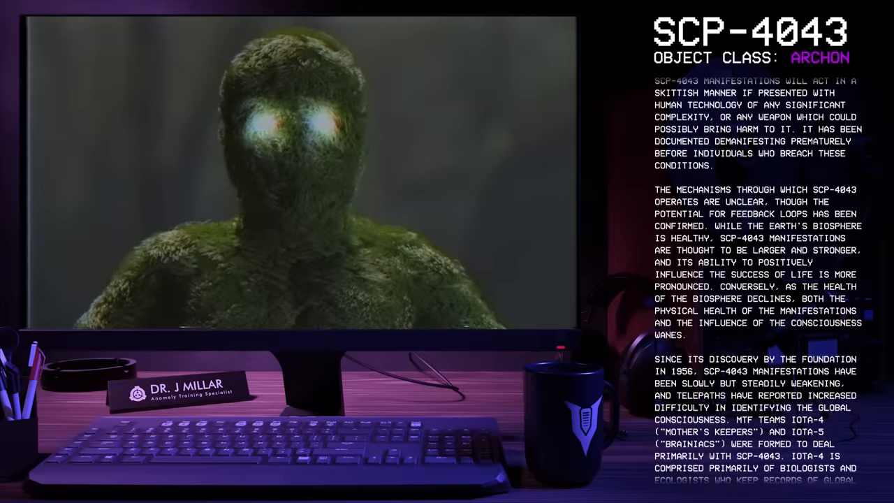
scroll(down, 3)
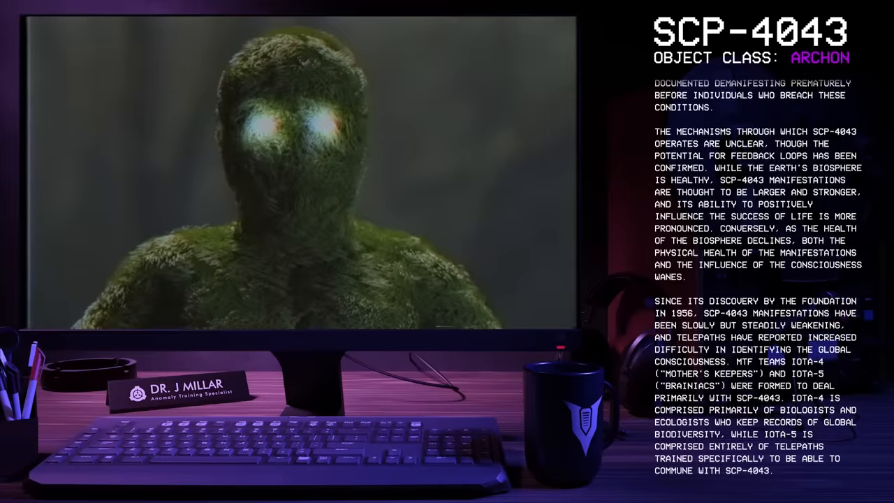
scroll(up, 3)
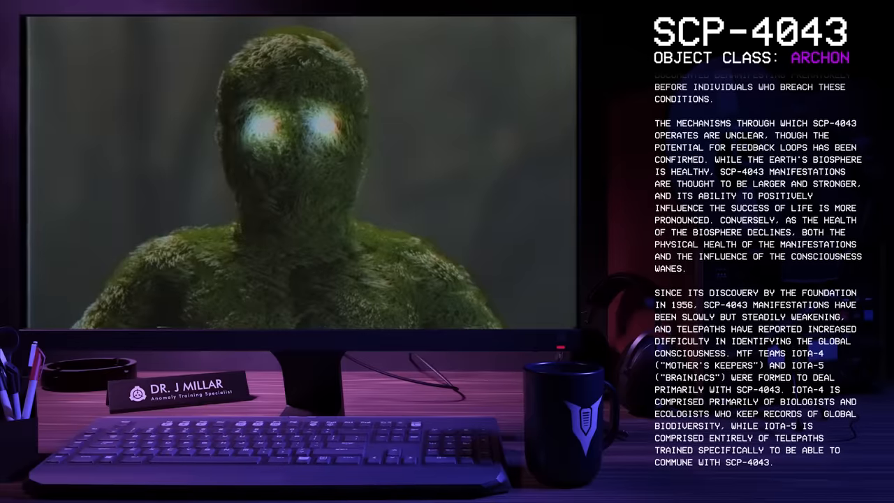